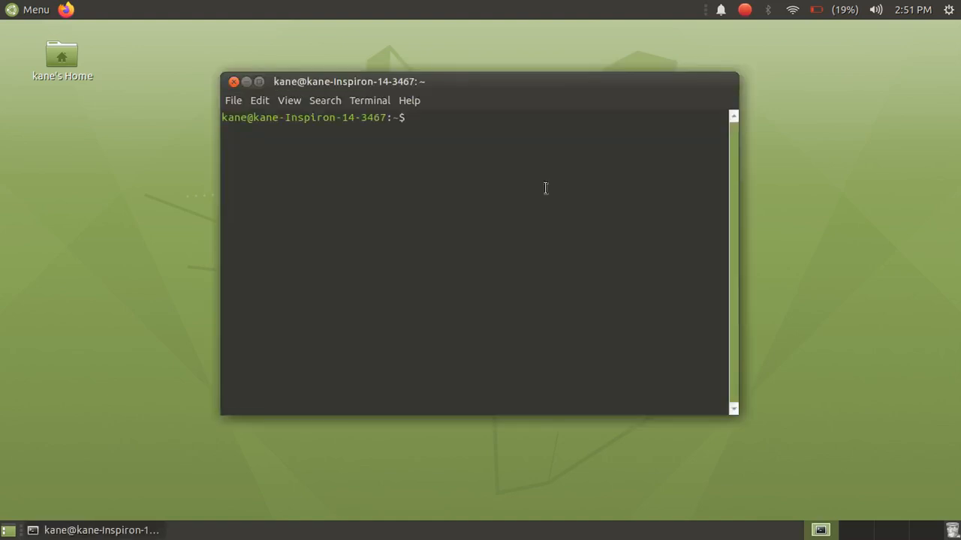
Step: Run 'sudo apt install playonlinux' and confirm with the password
{"action": "type", "text": "sudo"}
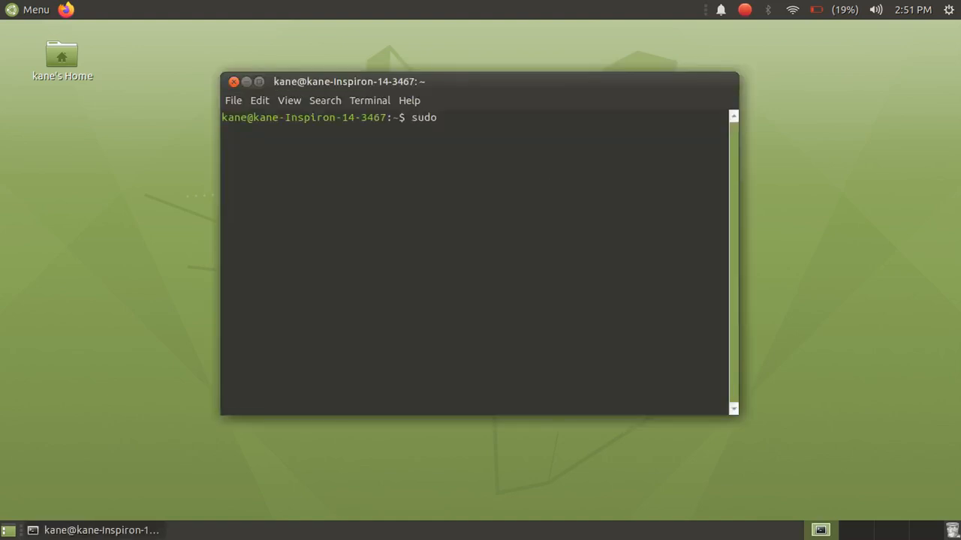
{"action": "type", "text": "apt"}
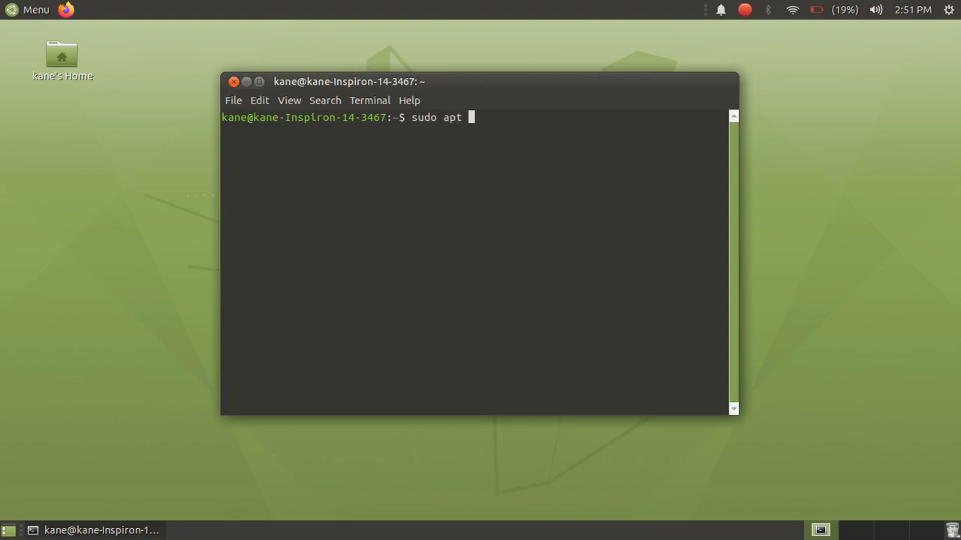
{"action": "type", "text": "install"}
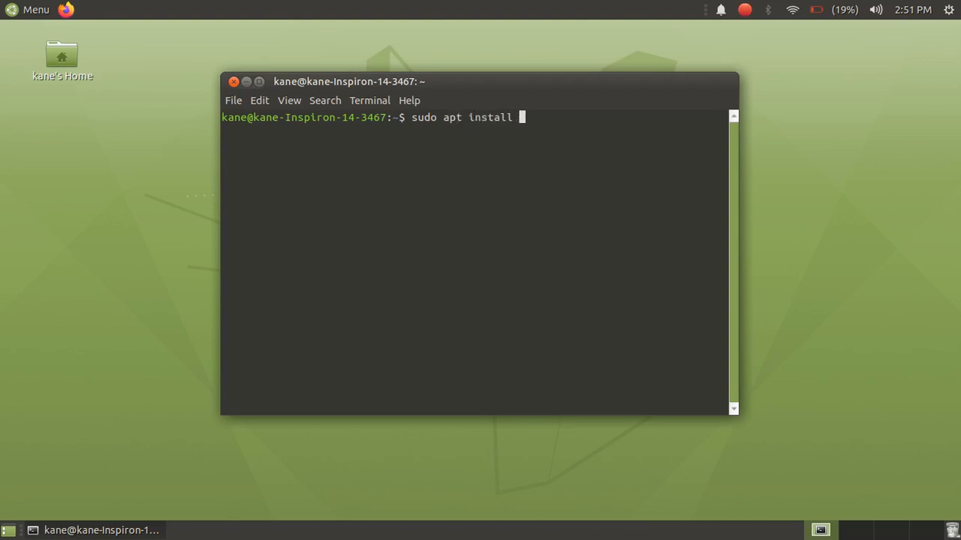
{"action": "type", "text": "playonlinux"}
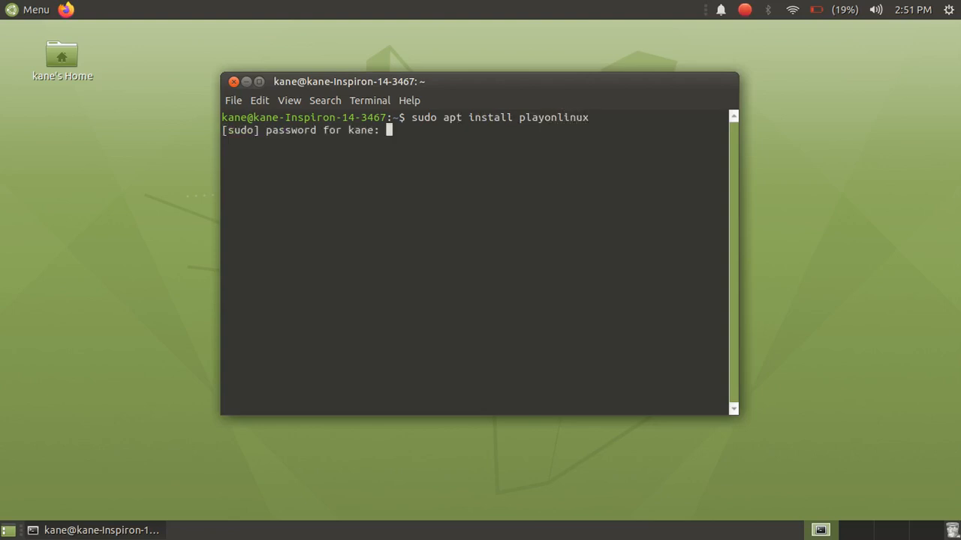
{"action": "key", "text": "Enter"}
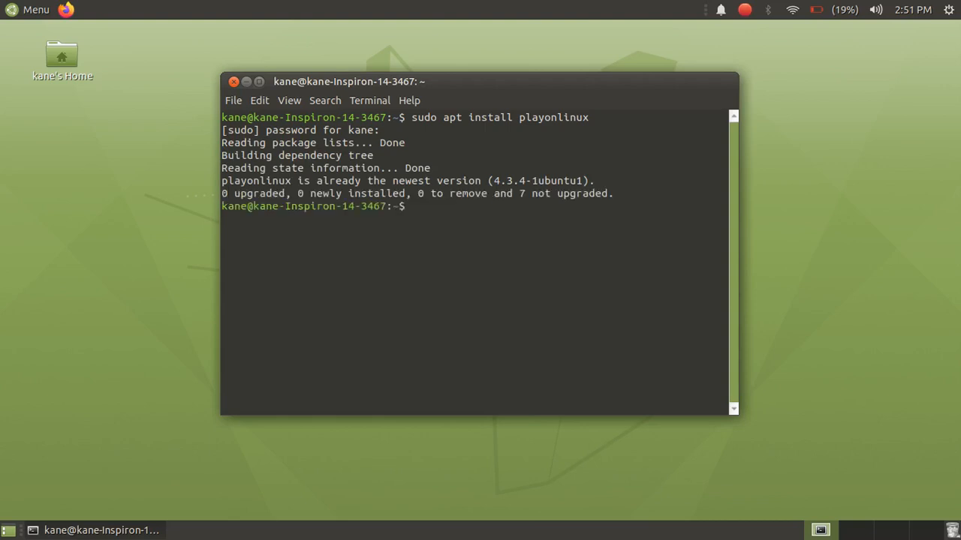
Step: Run 'sudo apt install winbind' to ensure winbind is installed
{"action": "type", "text": "sudo"}
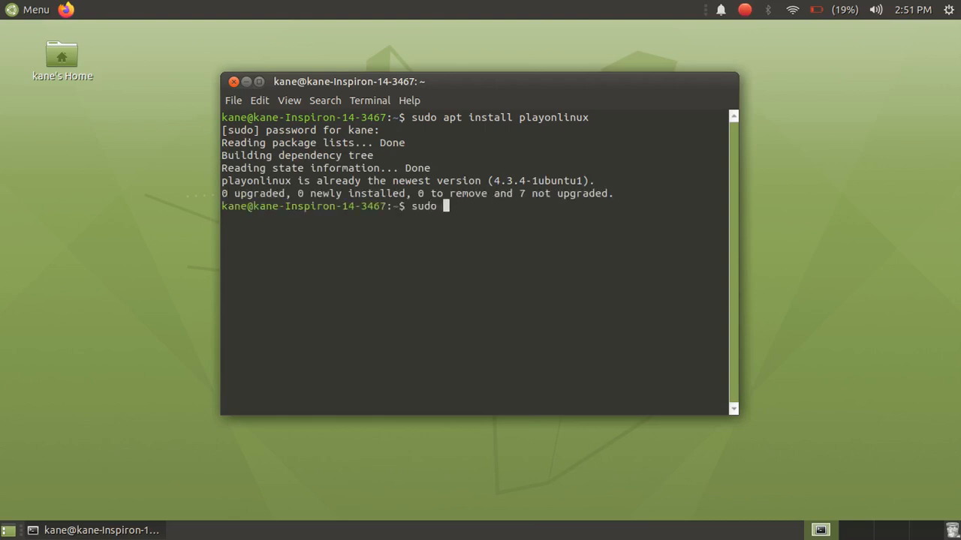
{"action": "type", "text": "apt install"}
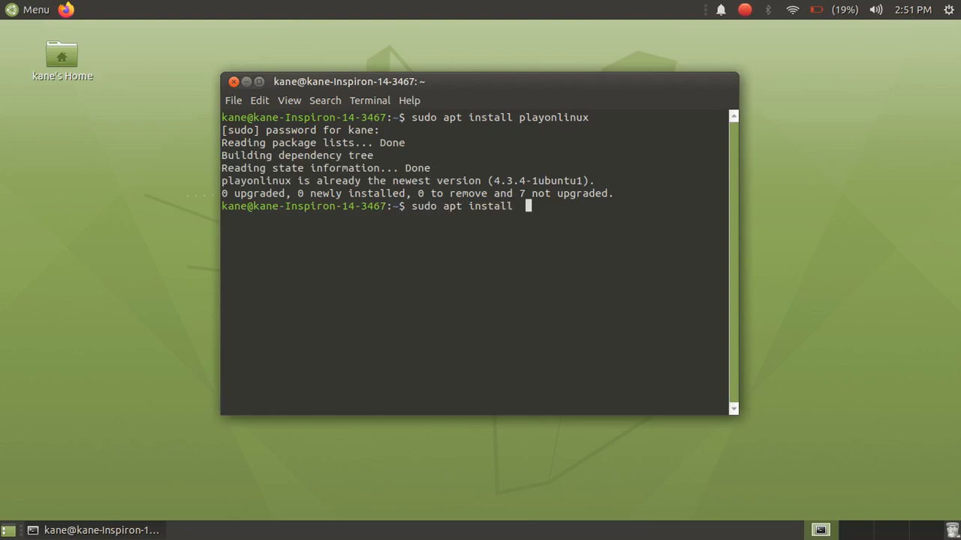
{"action": "type", "text": "winbind"}
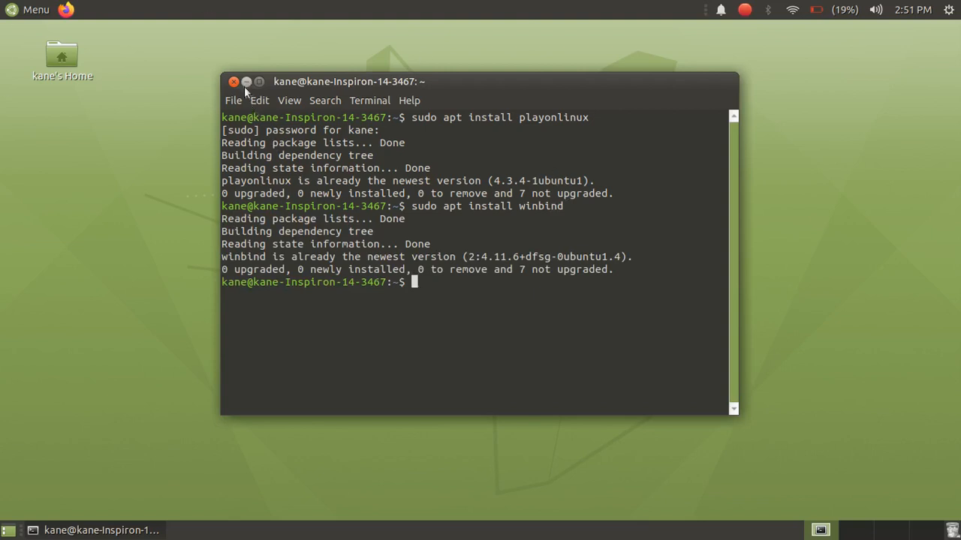
Step: Close the terminal and start PlayOnLinux from Menu > Accessories
{"action": "left_click", "coordinate": [246, 81]}
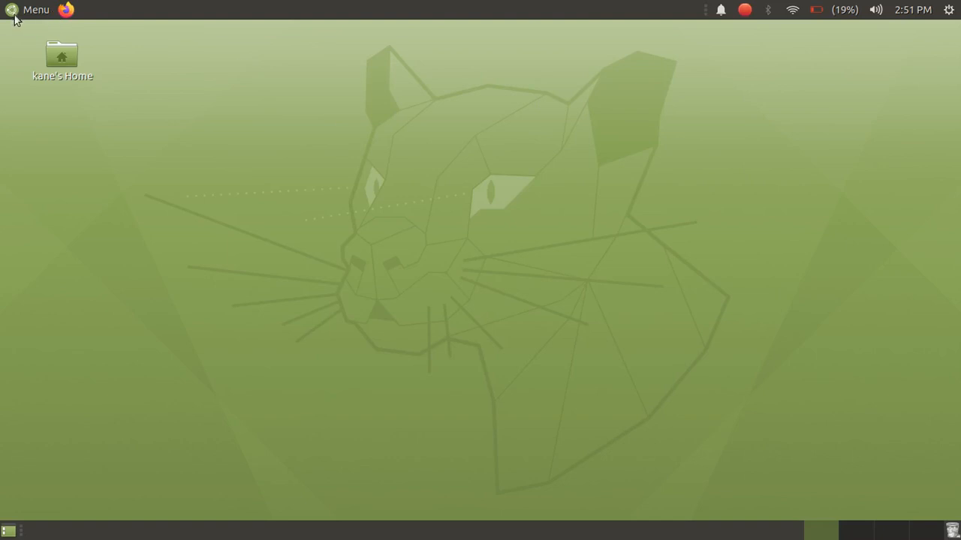
{"action": "left_click", "coordinate": [30, 9]}
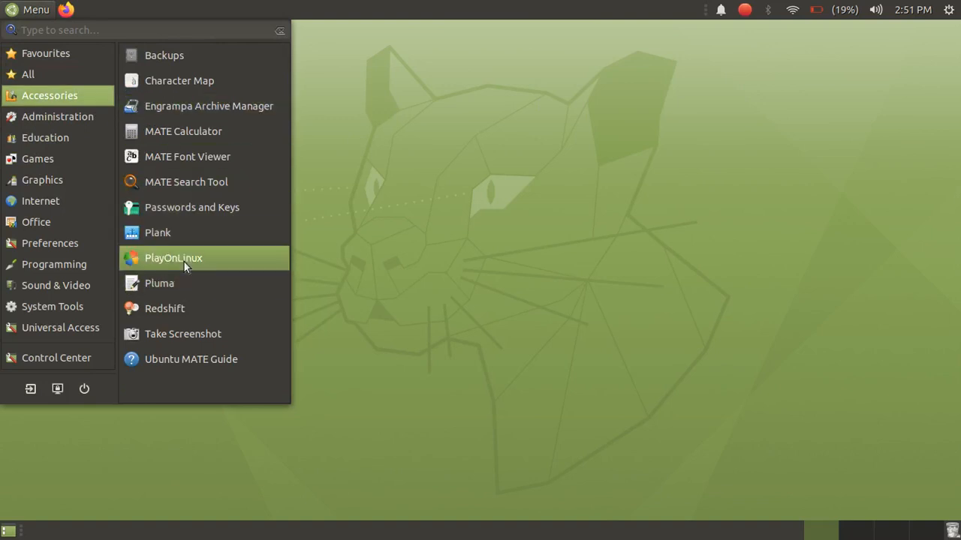
{"action": "left_click", "coordinate": [175, 258]}
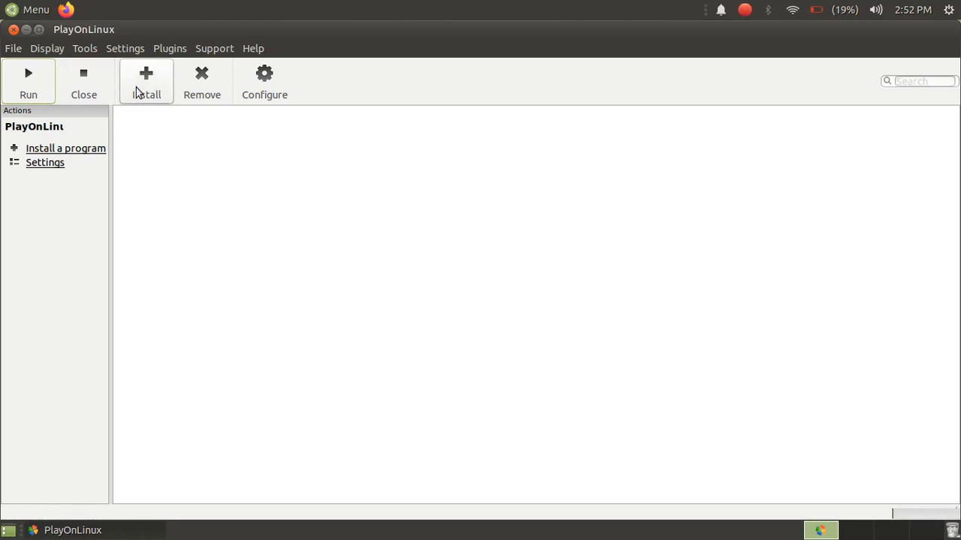
Step: In the Install catalogue's Office category, select Microsoft Office 2013 to install
{"action": "left_click", "coordinate": [145, 81]}
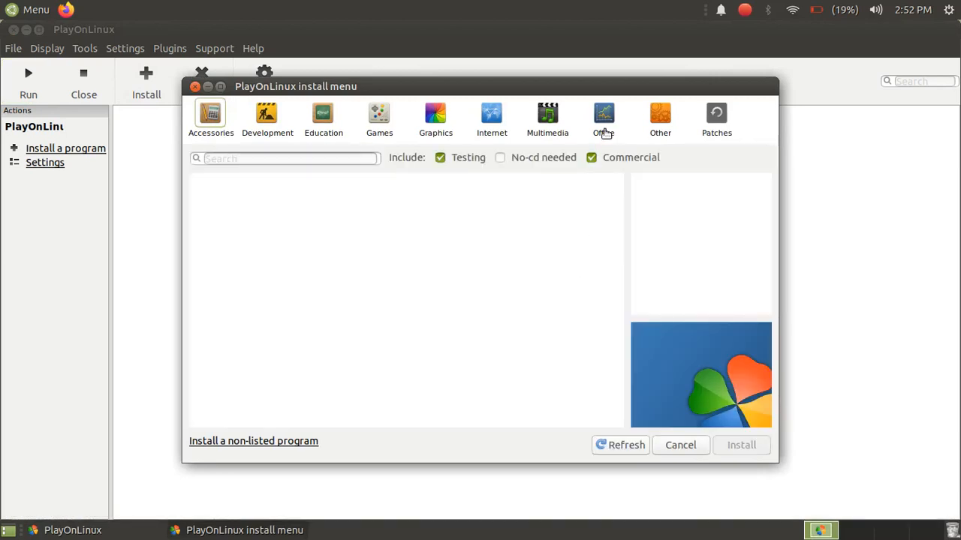
{"action": "left_click", "coordinate": [604, 118]}
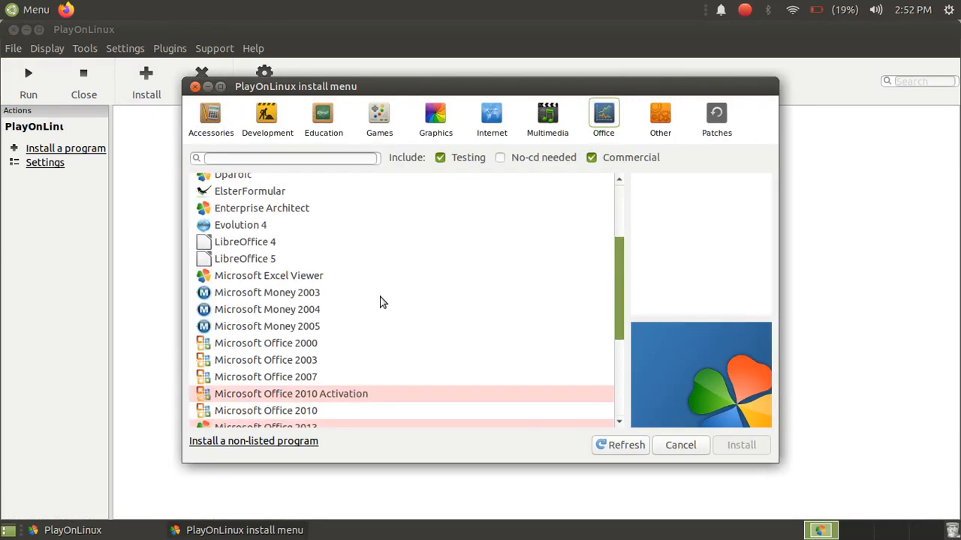
{"action": "scroll", "scroll_direction": "down", "scroll_amount": 3}
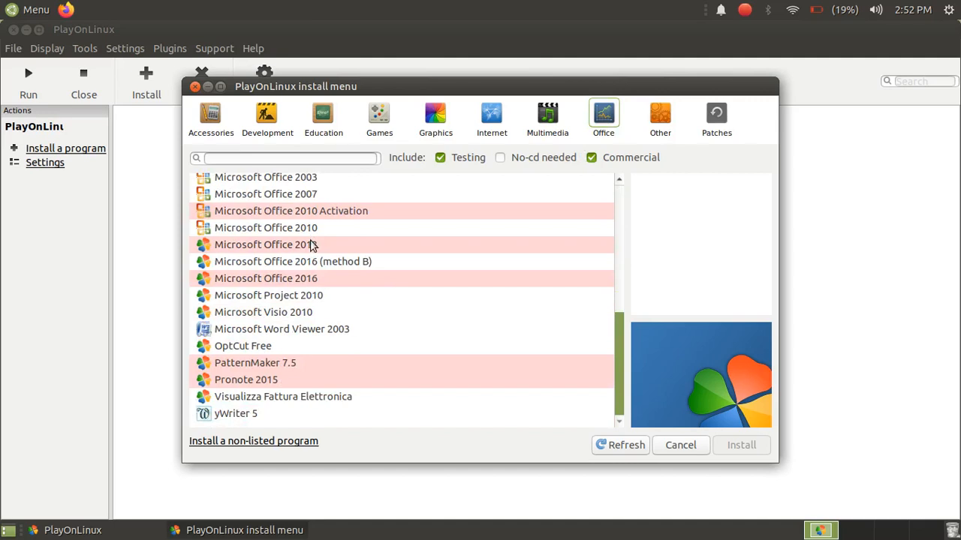
{"action": "left_click", "coordinate": [264, 244]}
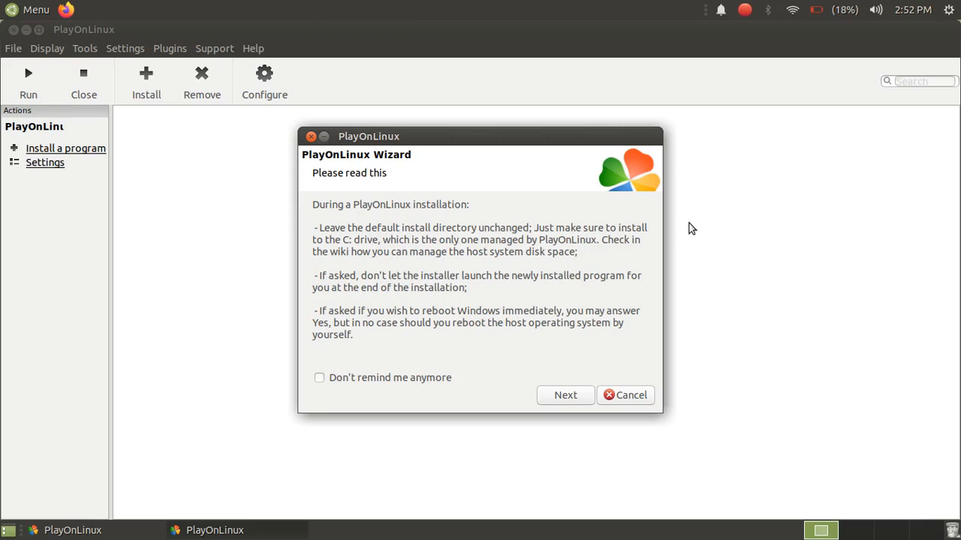
{"action": "mouse_move", "coordinate": [629, 231]}
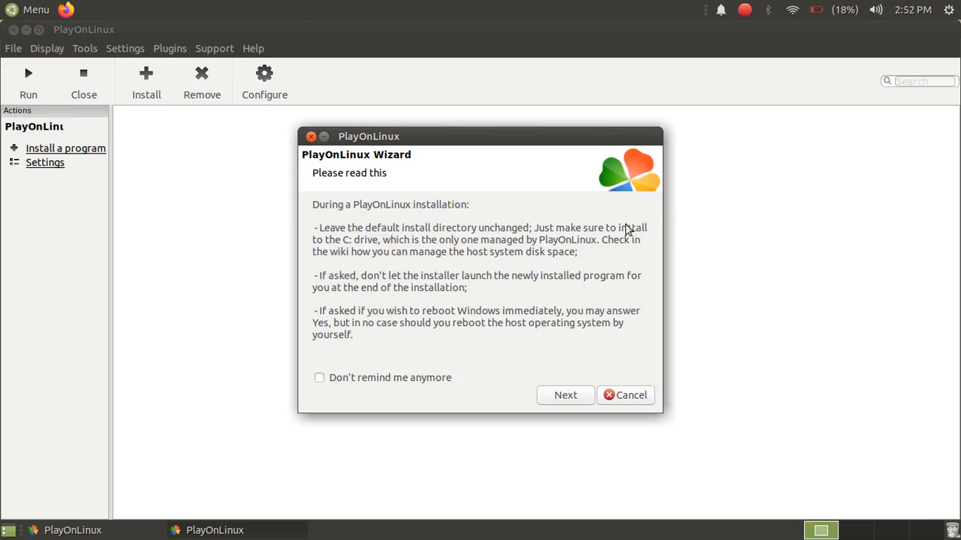
{"action": "mouse_move", "coordinate": [721, 261]}
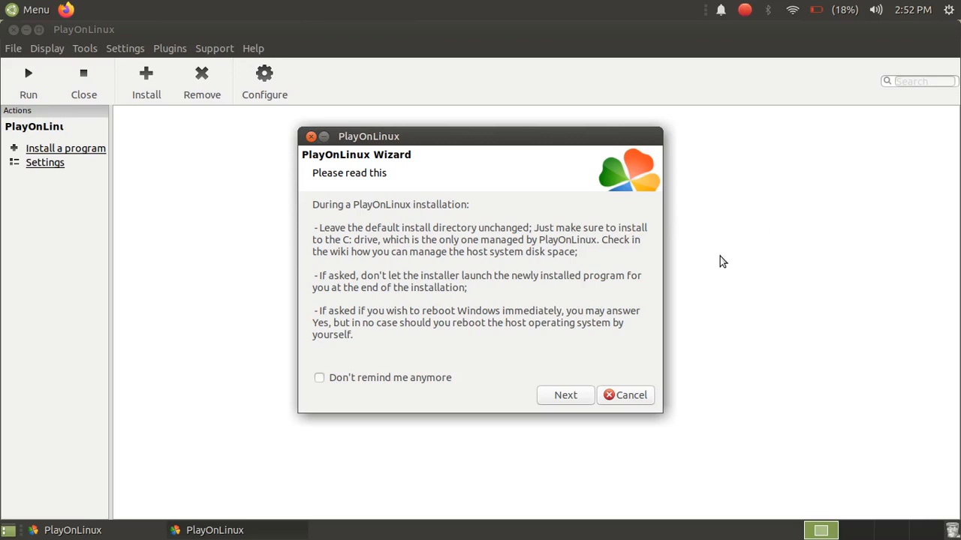
Step: Pass the two notices and welcome page, choosing 'Use a setup file in my computer'
{"action": "left_click", "coordinate": [564, 395]}
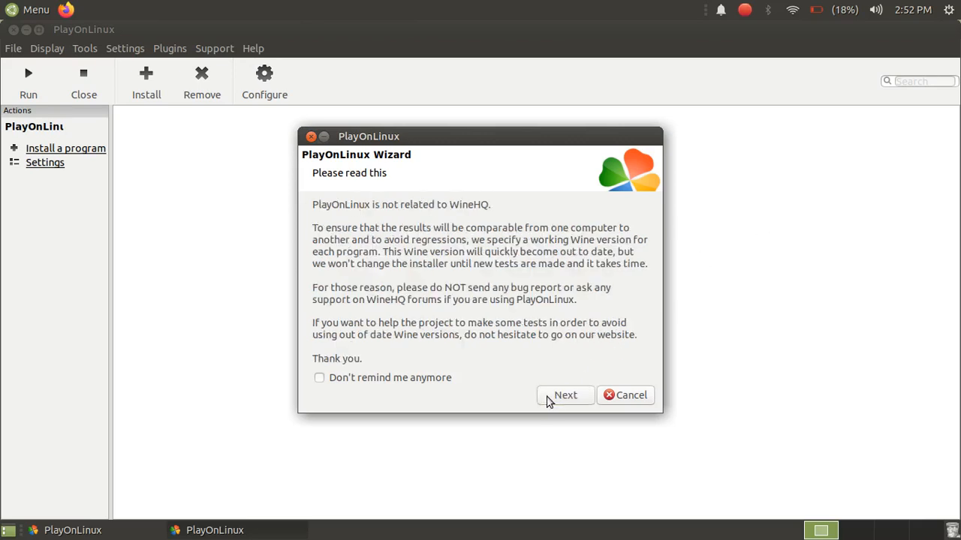
{"action": "left_click", "coordinate": [564, 395]}
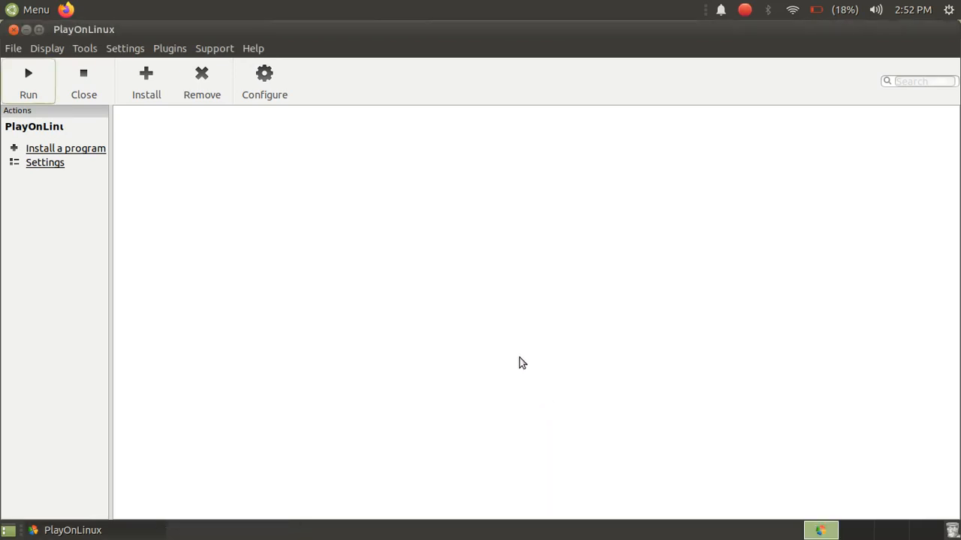
{"action": "left_click", "coordinate": [66, 149]}
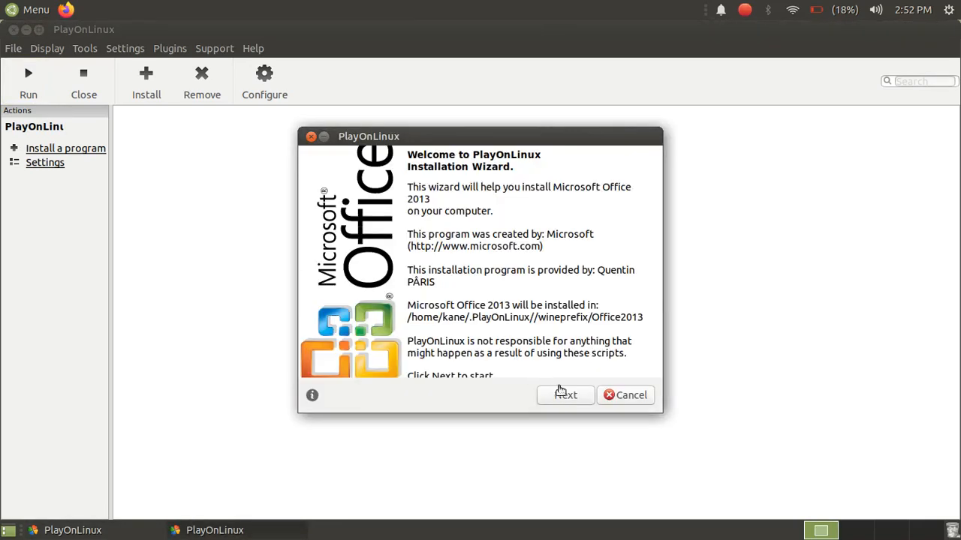
{"action": "left_click", "coordinate": [564, 395]}
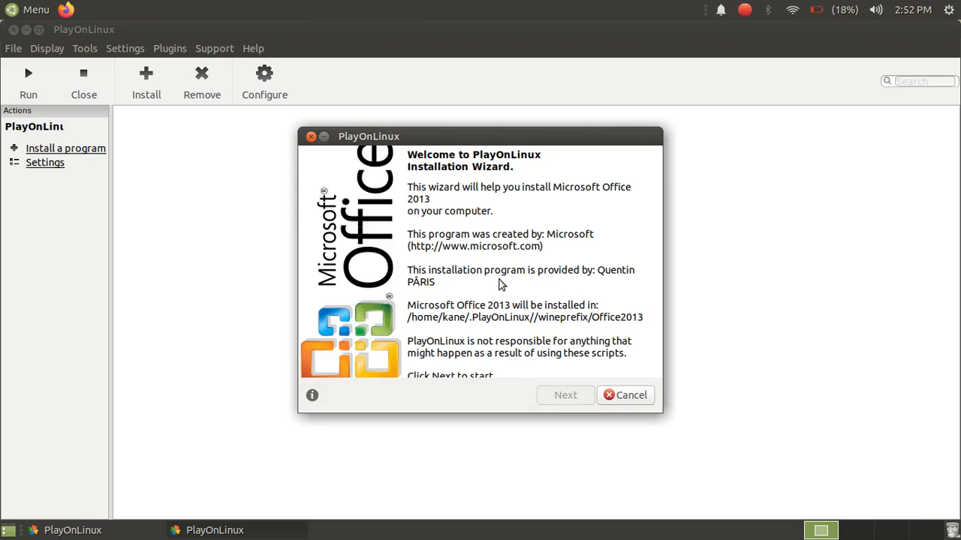
{"action": "left_click", "coordinate": [564, 394]}
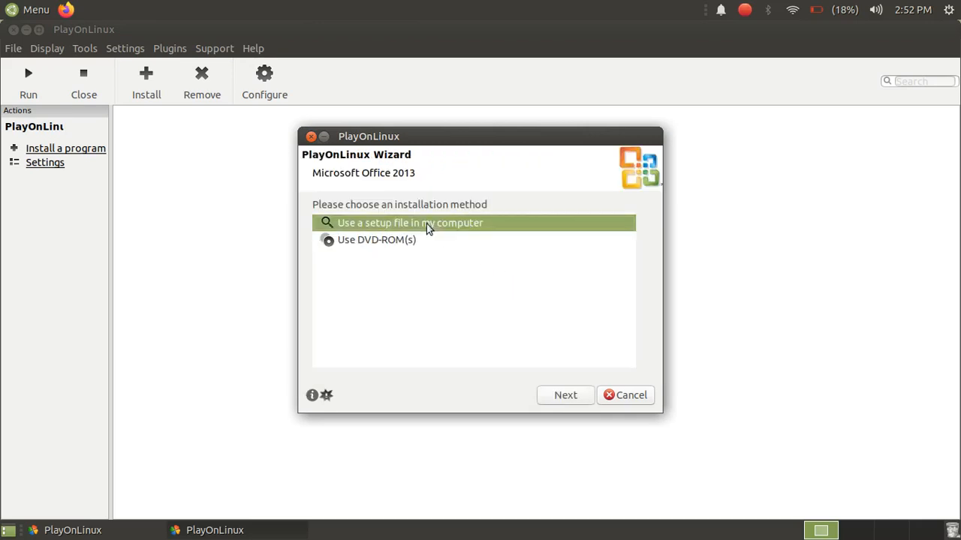
Step: Browse Downloads > Microsoft office 2013 > Software Files, choose setup.exe and continue
{"action": "left_click", "coordinate": [565, 395]}
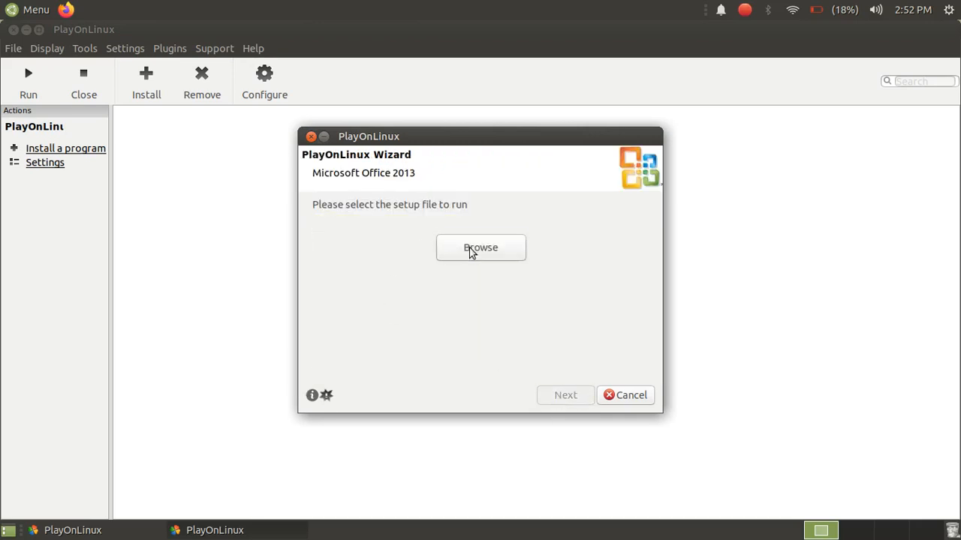
{"action": "left_click", "coordinate": [480, 248]}
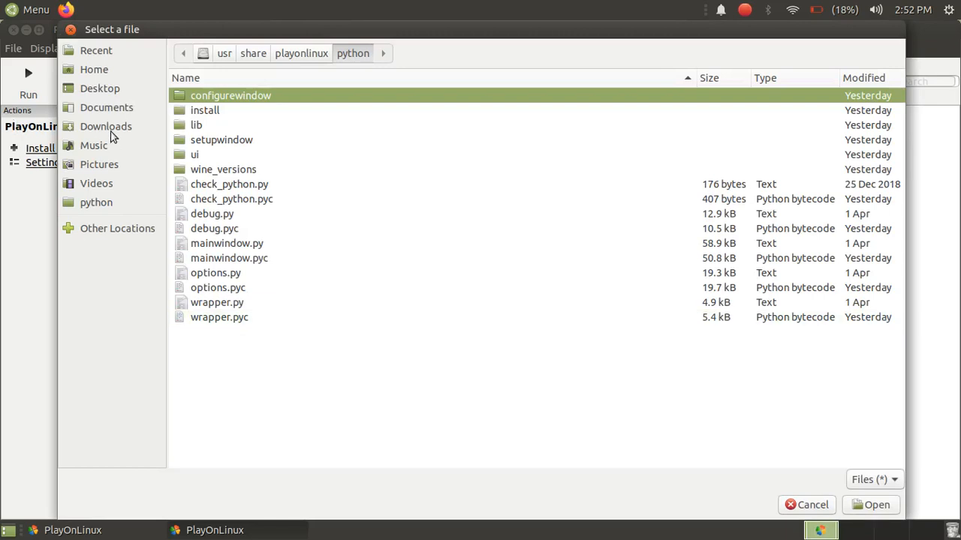
{"action": "left_click", "coordinate": [106, 126]}
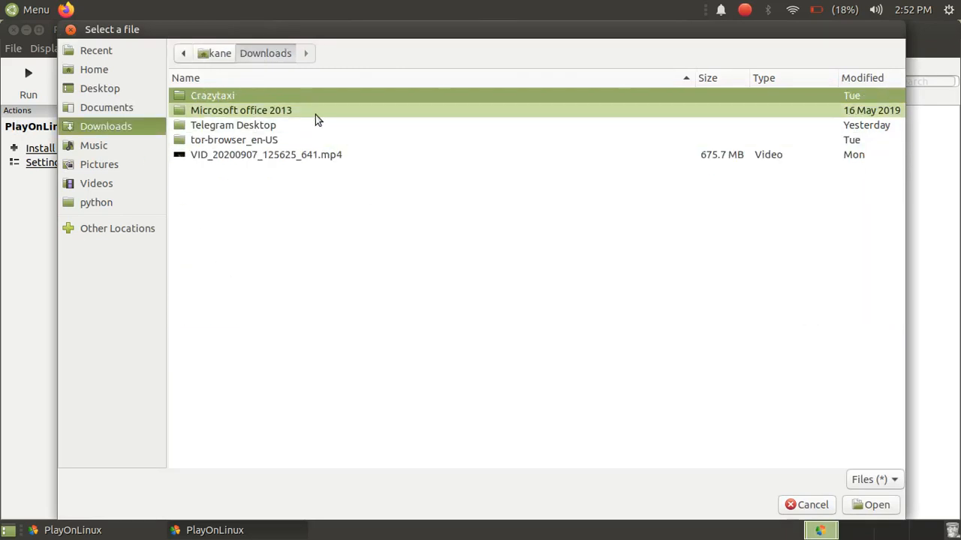
{"action": "double_click", "coordinate": [240, 109]}
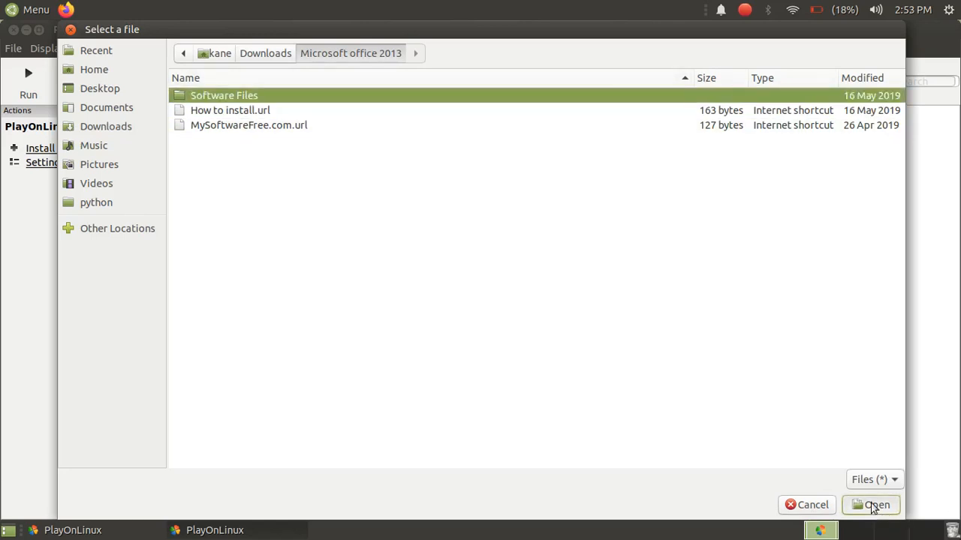
{"action": "double_click", "coordinate": [224, 97]}
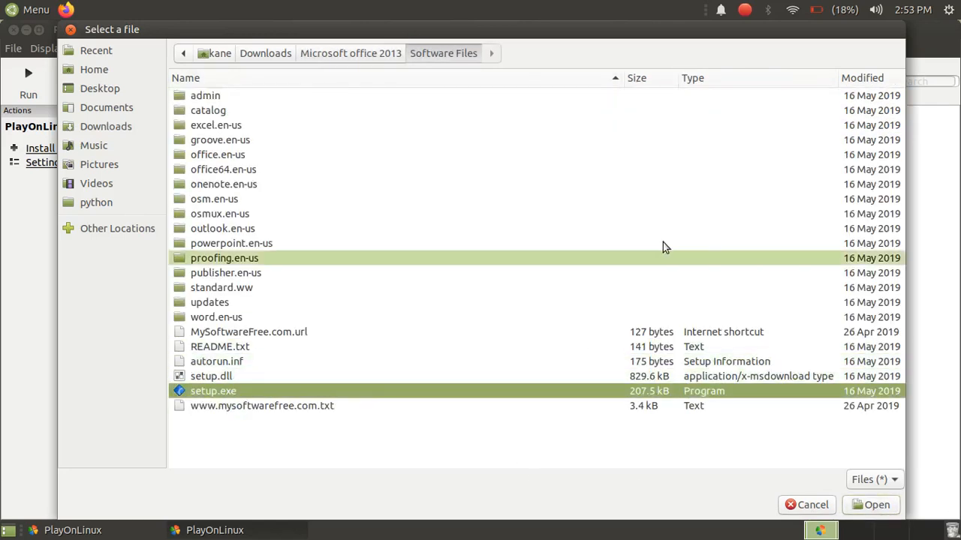
{"action": "left_click", "coordinate": [870, 504]}
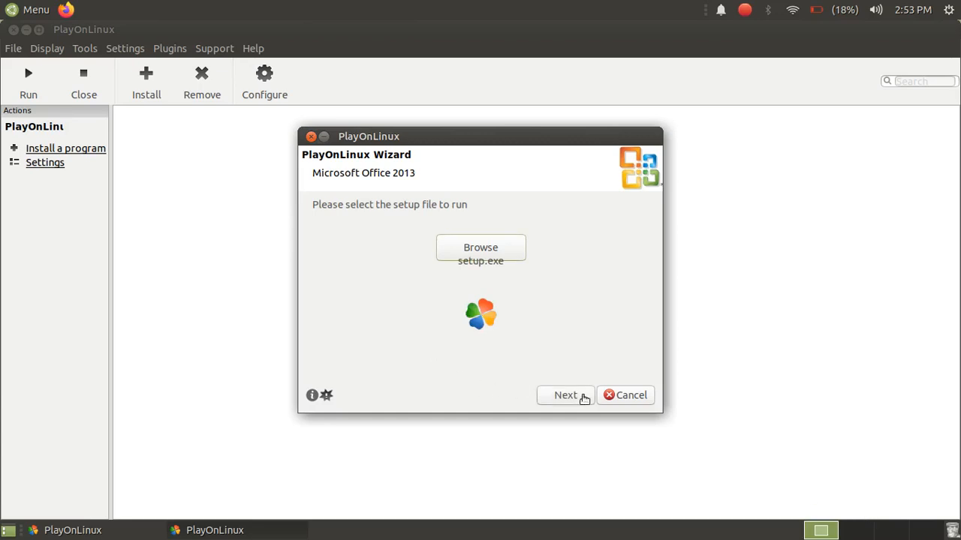
{"action": "left_click", "coordinate": [564, 395]}
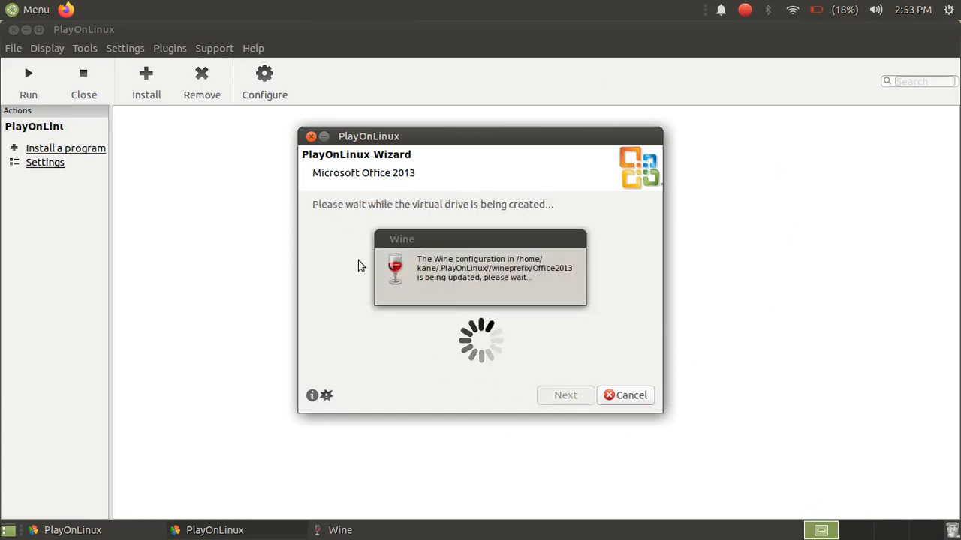
{"action": "mouse_move", "coordinate": [345, 232]}
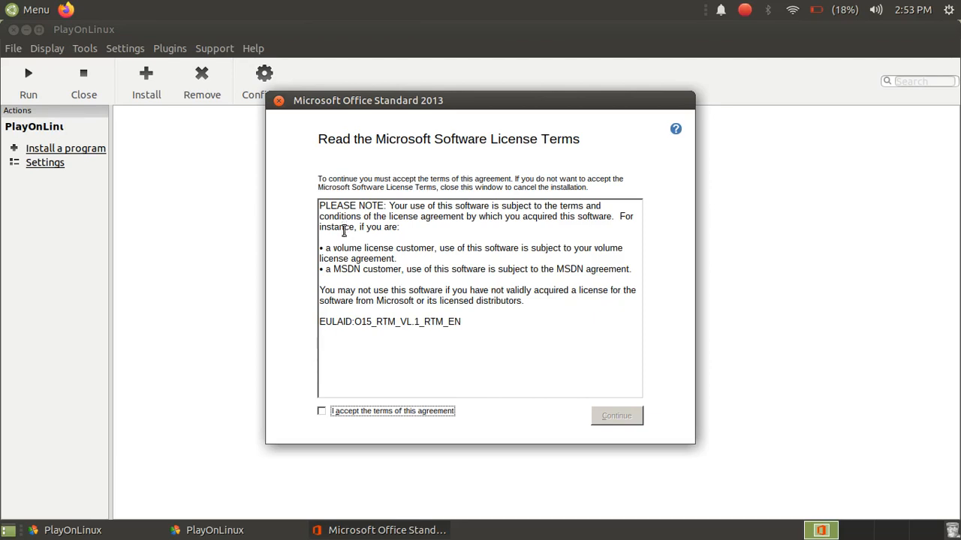
{"action": "mouse_move", "coordinate": [274, 398]}
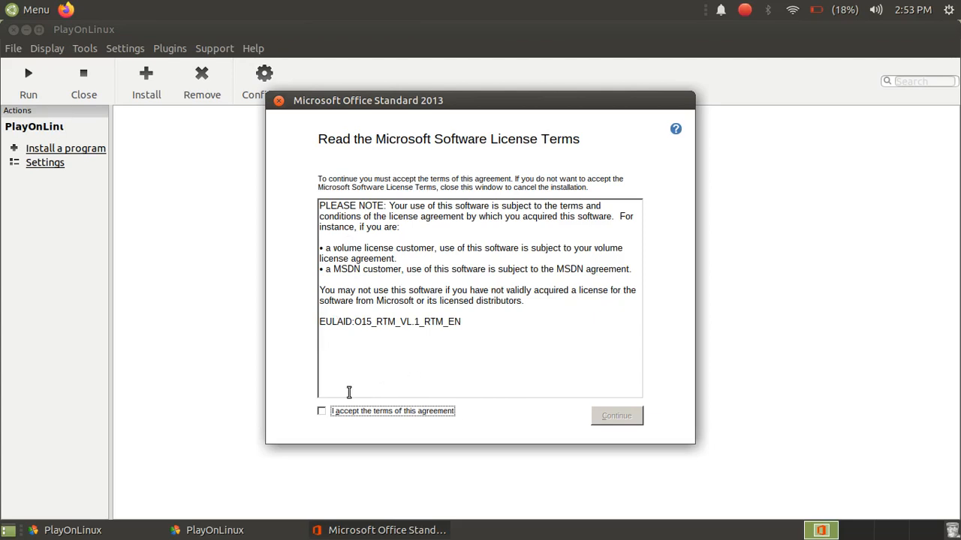
{"action": "mouse_move", "coordinate": [498, 209]}
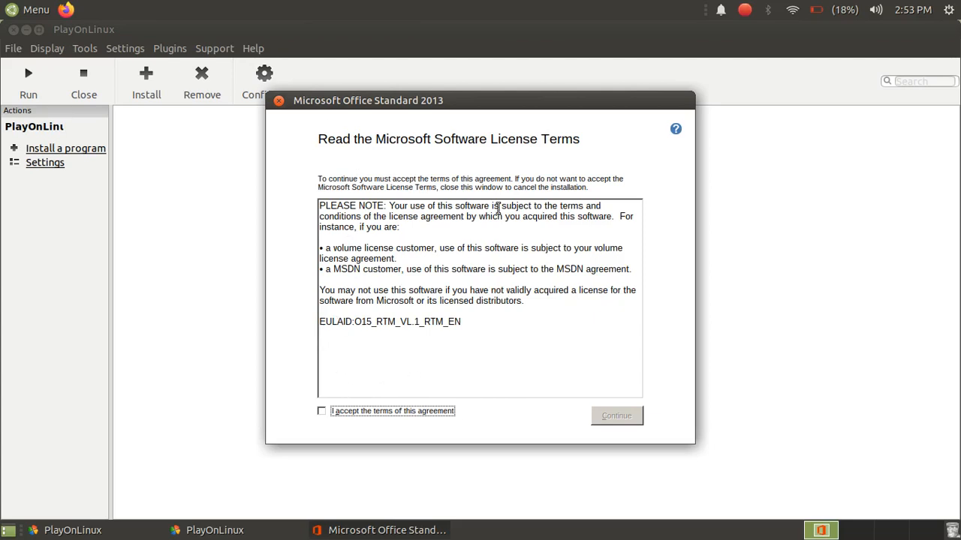
{"action": "mouse_move", "coordinate": [434, 203]}
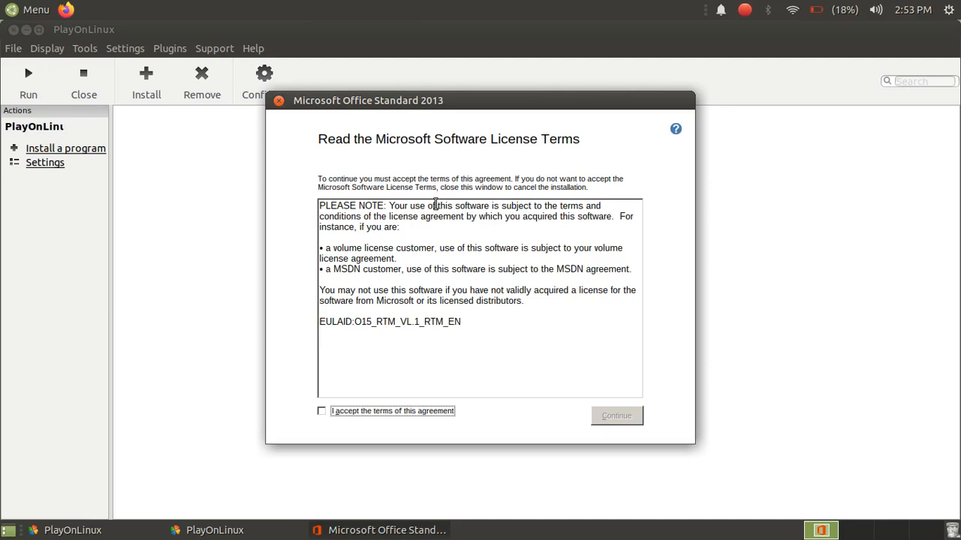
{"action": "mouse_move", "coordinate": [314, 428]}
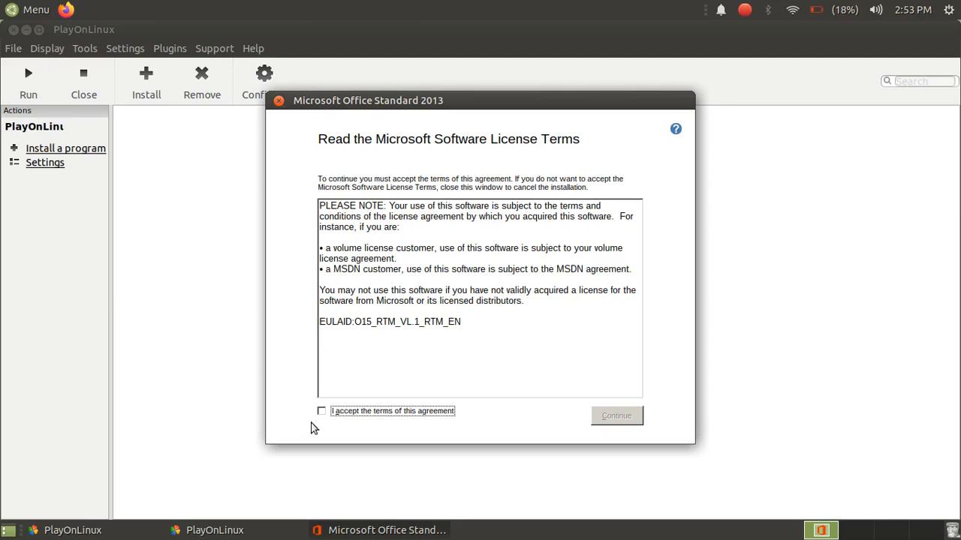
Step: Tick 'I accept the terms of this agreement' and continue to installation type
{"action": "left_click", "coordinate": [321, 411]}
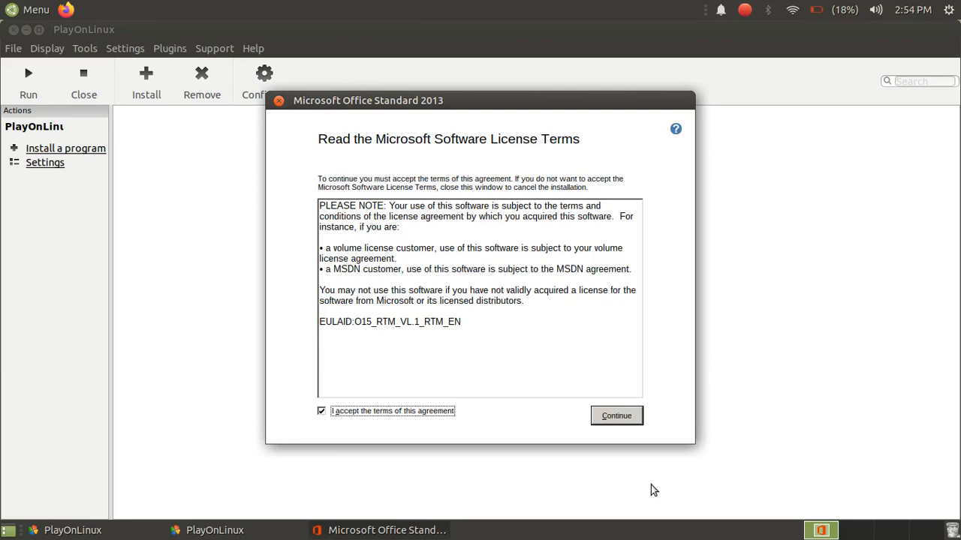
{"action": "left_click", "coordinate": [616, 416]}
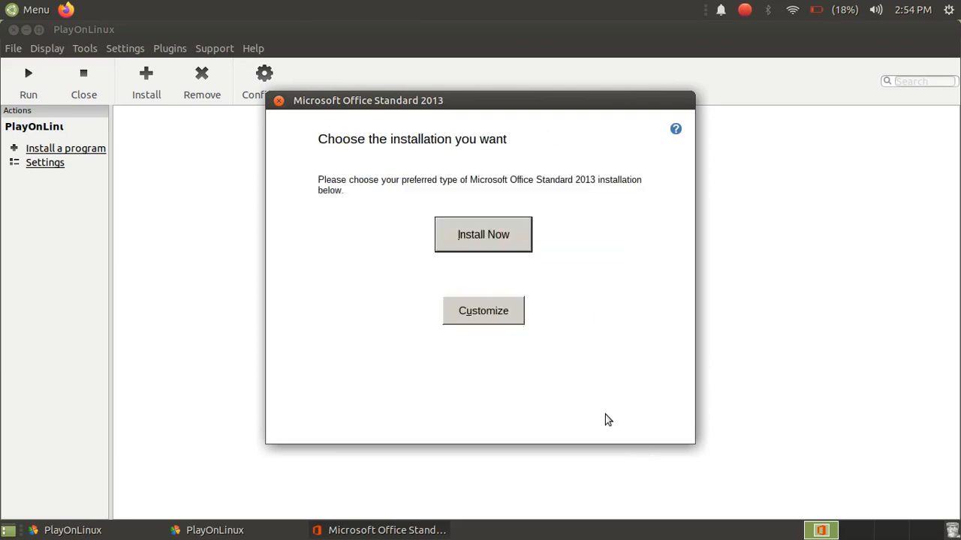
Step: Choose Install Now to install Office Standard 2013 with defaults
{"action": "left_click", "coordinate": [483, 234]}
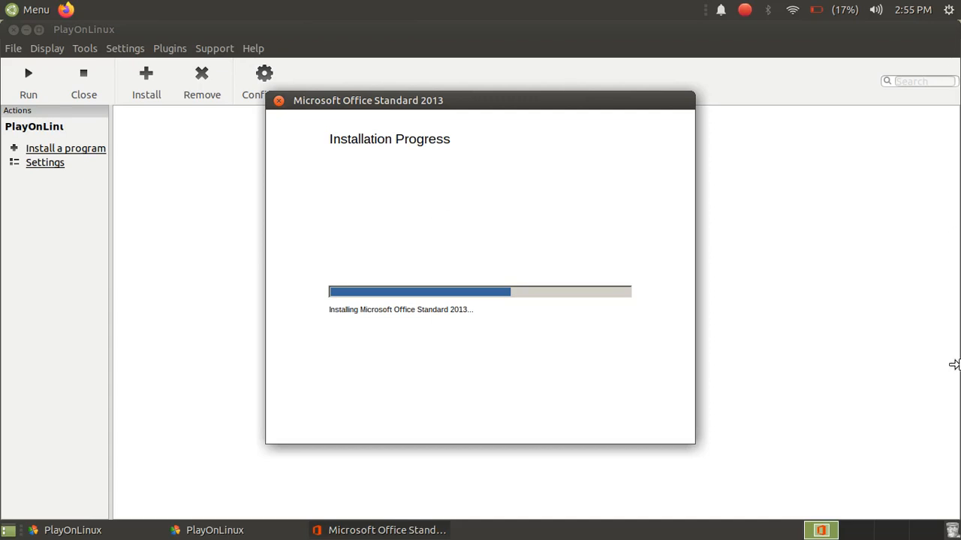
{"action": "mouse_move", "coordinate": [804, 320]}
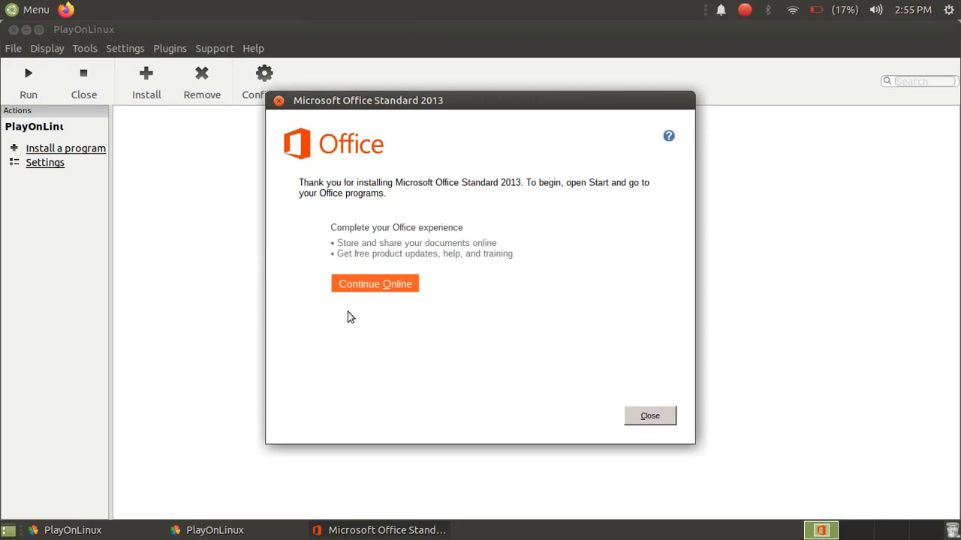
{"action": "mouse_move", "coordinate": [649, 416]}
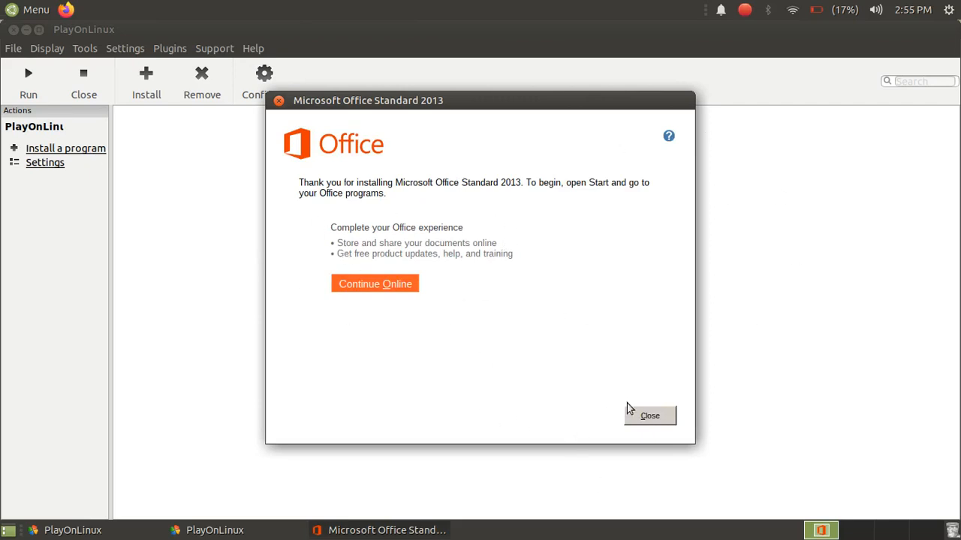
Step: Close Office Setup and finish the PlayOnLinux wizard's success page
{"action": "left_click", "coordinate": [648, 415]}
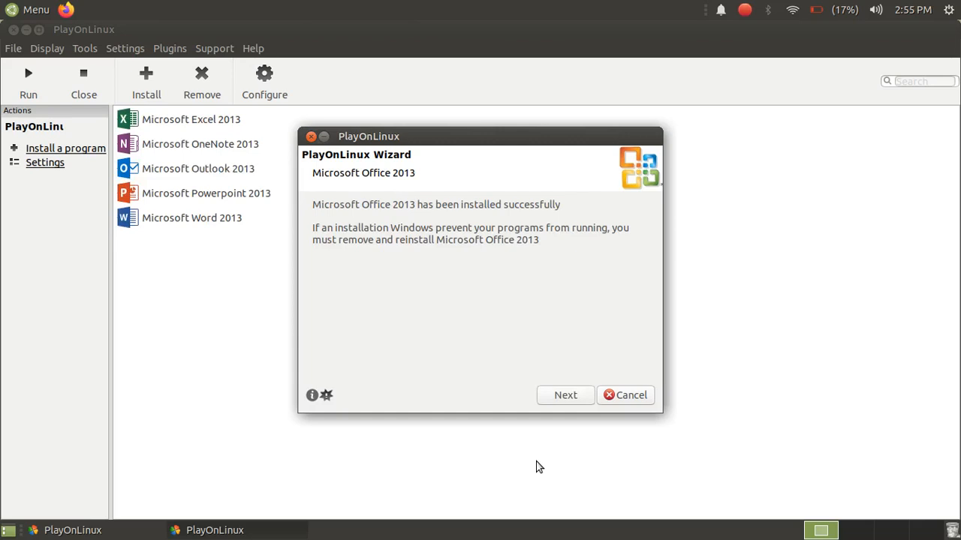
{"action": "mouse_move", "coordinate": [537, 466]}
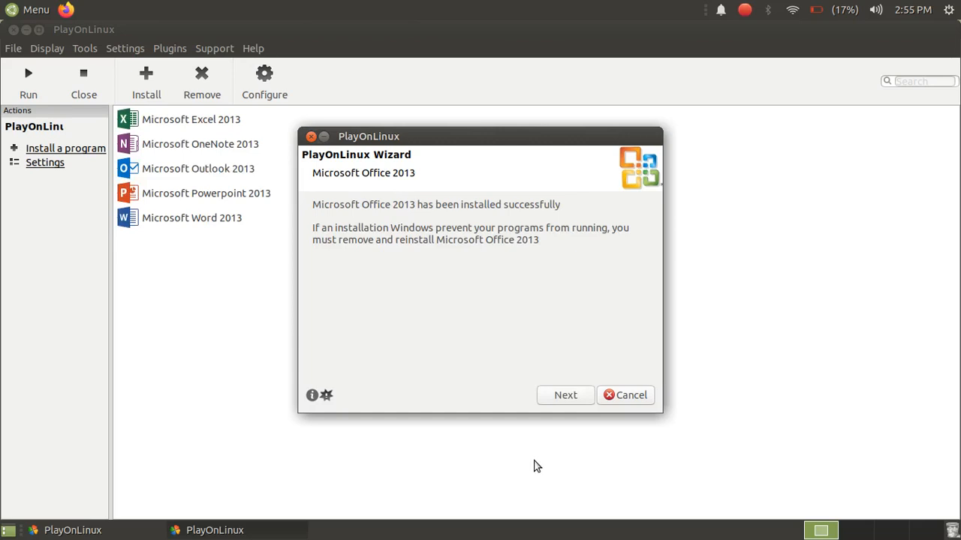
{"action": "mouse_move", "coordinate": [564, 395]}
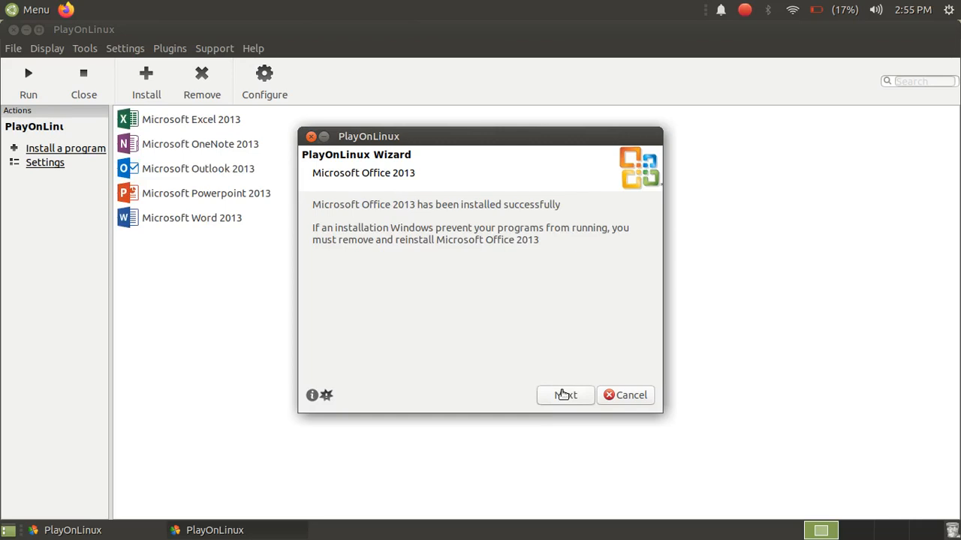
{"action": "left_click", "coordinate": [564, 394]}
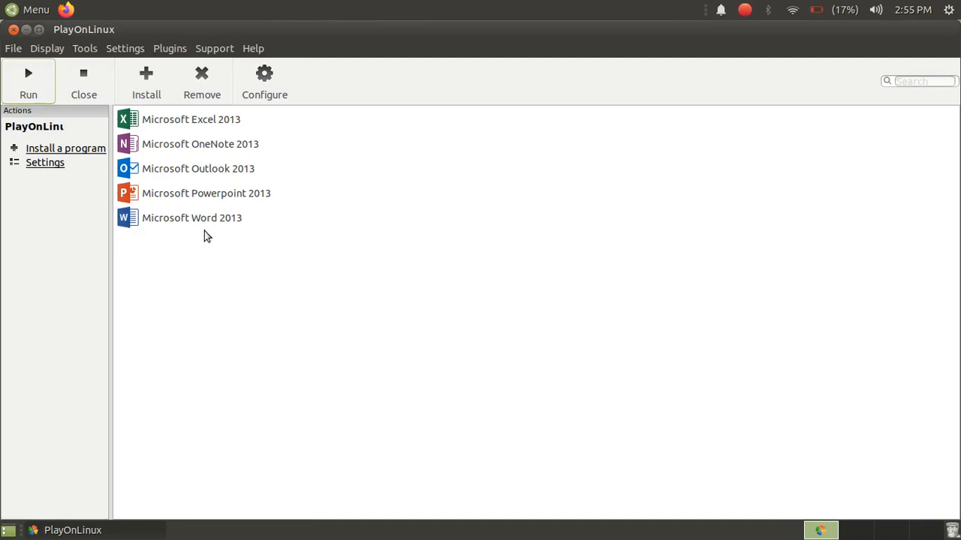
Step: Select Microsoft Word 2013 in the installed programs list
{"action": "left_click", "coordinate": [192, 217]}
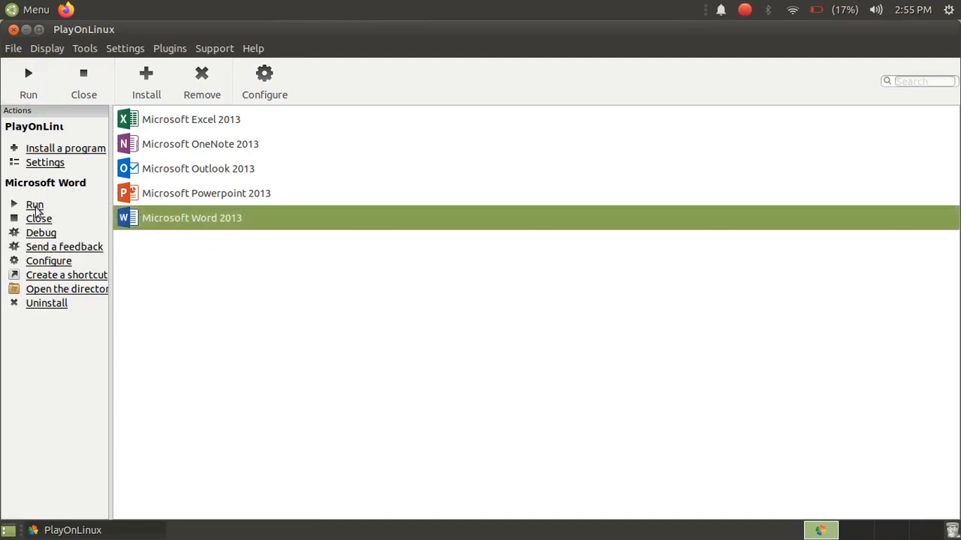
{"action": "mouse_move", "coordinate": [231, 348]}
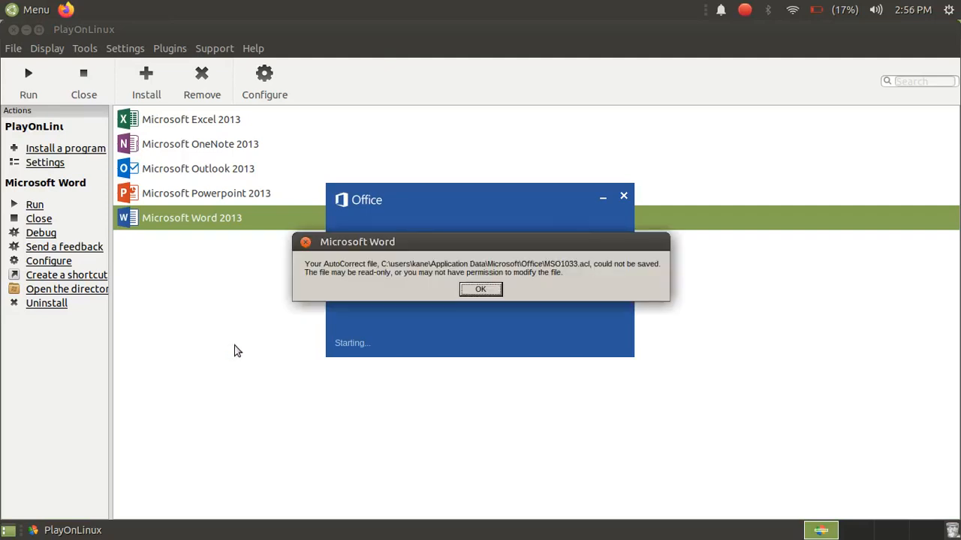
Step: Dismiss the AutoCorrect warning, open a Blank document, then close Word
{"action": "left_click", "coordinate": [480, 289]}
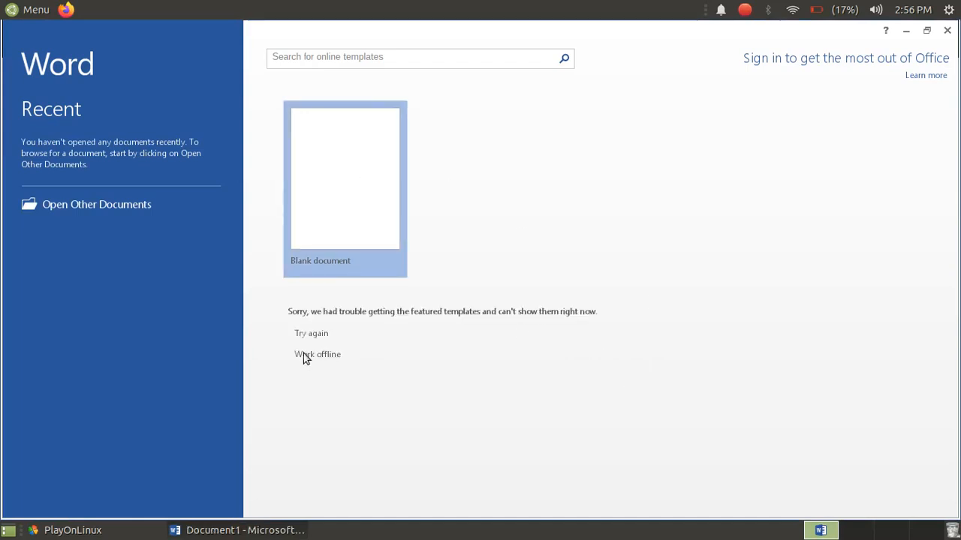
{"action": "left_click", "coordinate": [346, 177]}
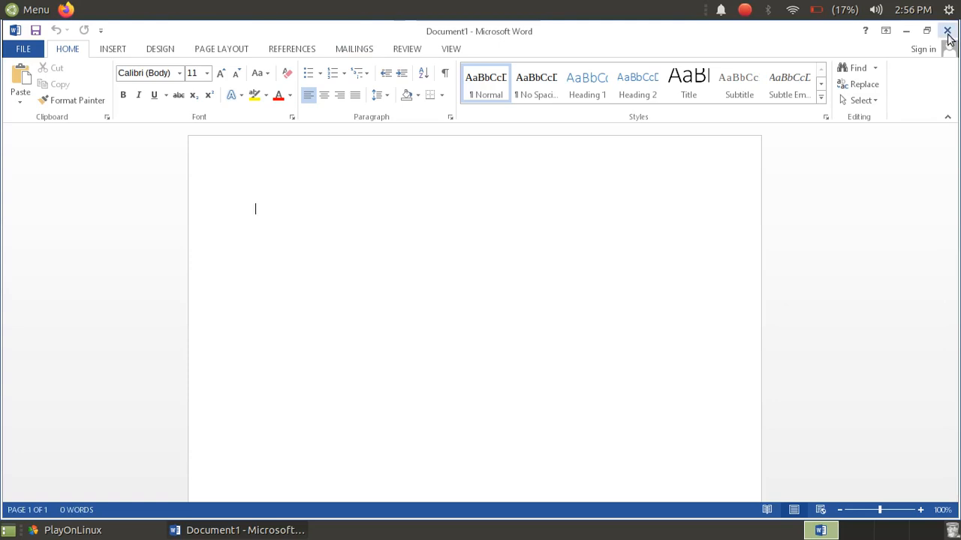
{"action": "left_click", "coordinate": [947, 30]}
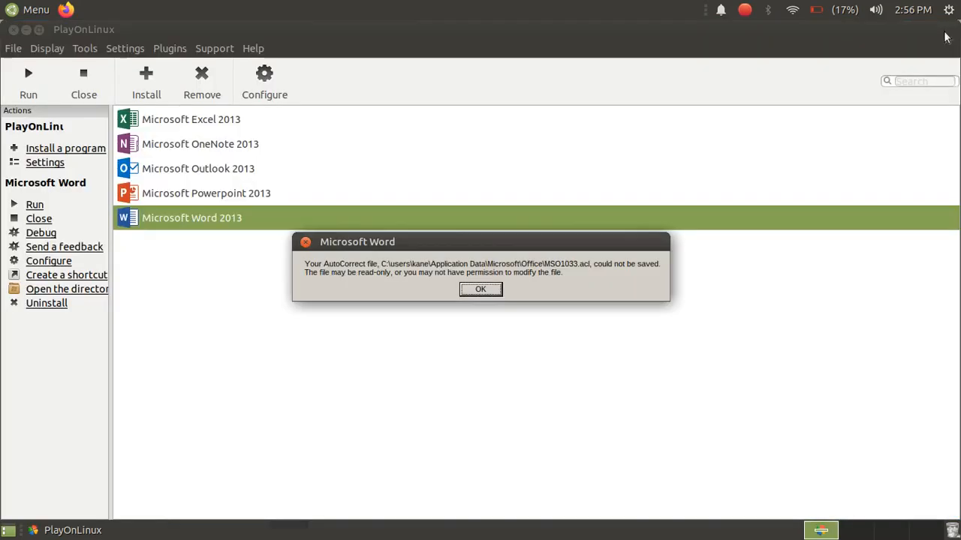
Step: Reopen past the AutoCorrect warning, choose 'Ask me later' for updates and Accept
{"action": "left_click", "coordinate": [481, 288]}
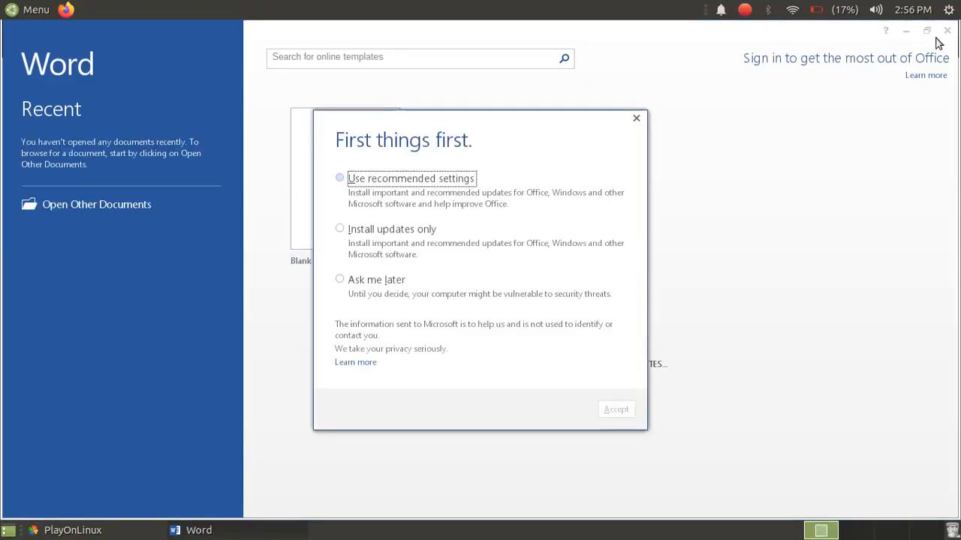
{"action": "left_click", "coordinate": [340, 280]}
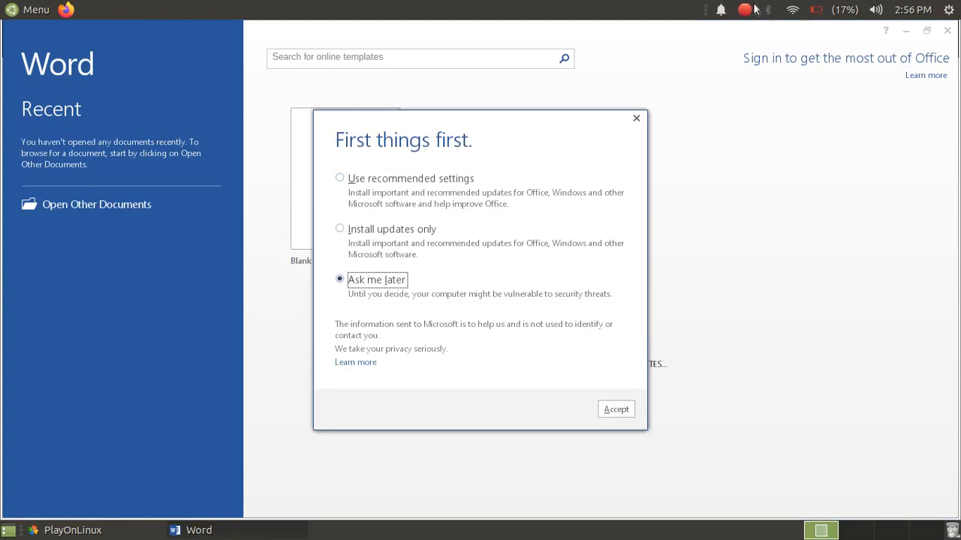
{"action": "left_click", "coordinate": [615, 408]}
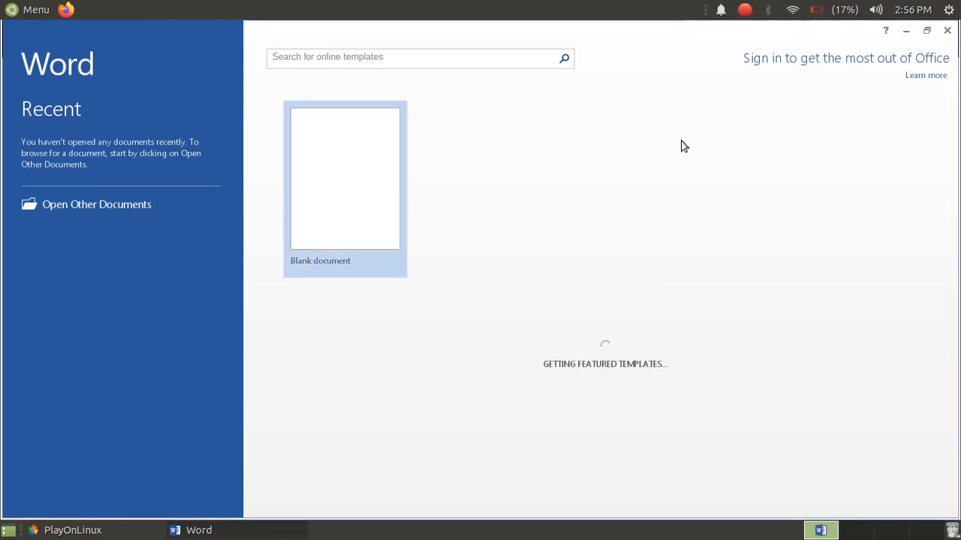